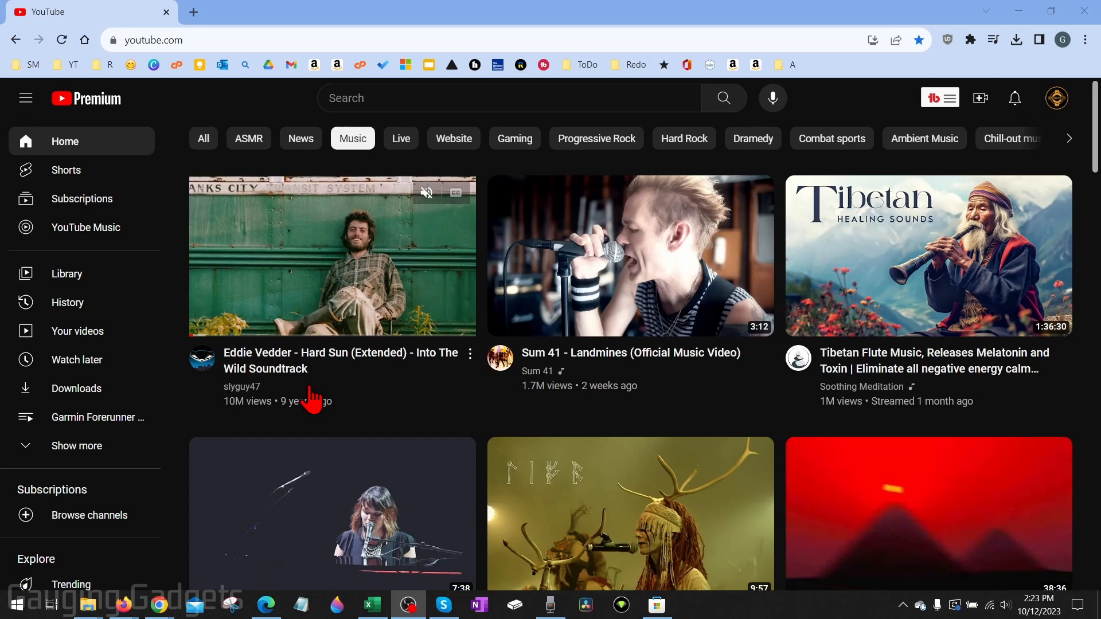
pyautogui.moveTo(927, 225)
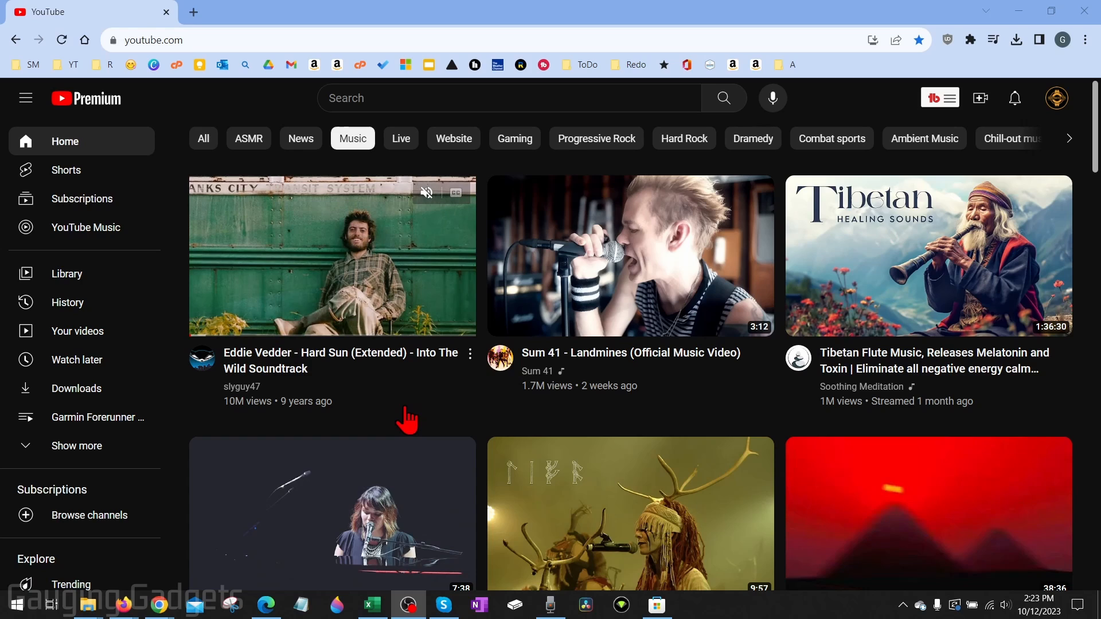
pyautogui.moveTo(466, 417)
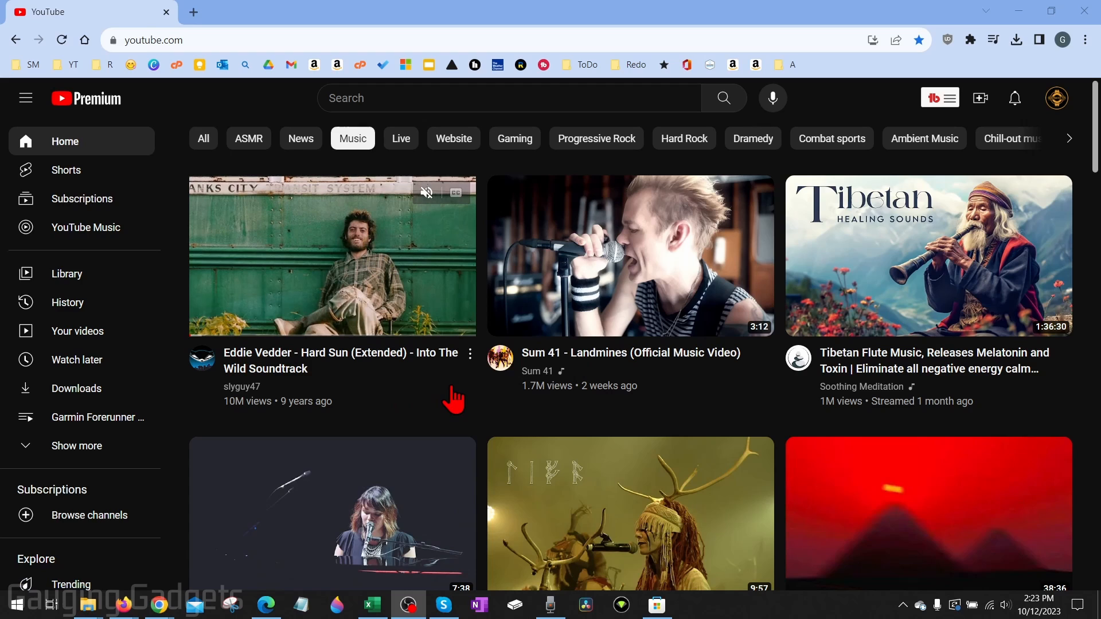
pyautogui.moveTo(165, 109)
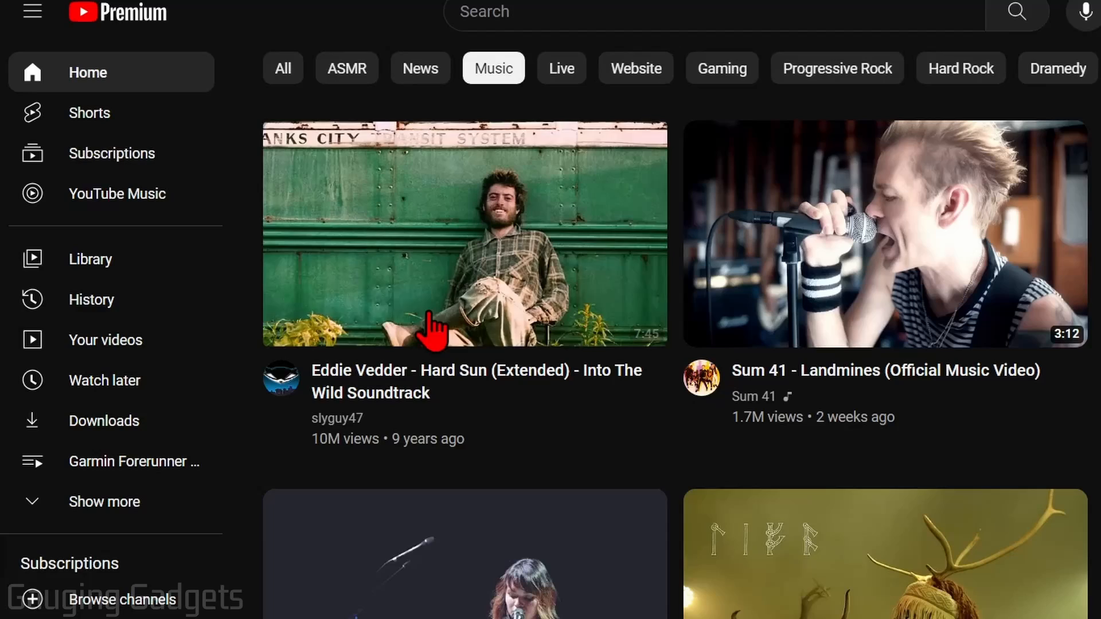
pyautogui.moveTo(89, 258)
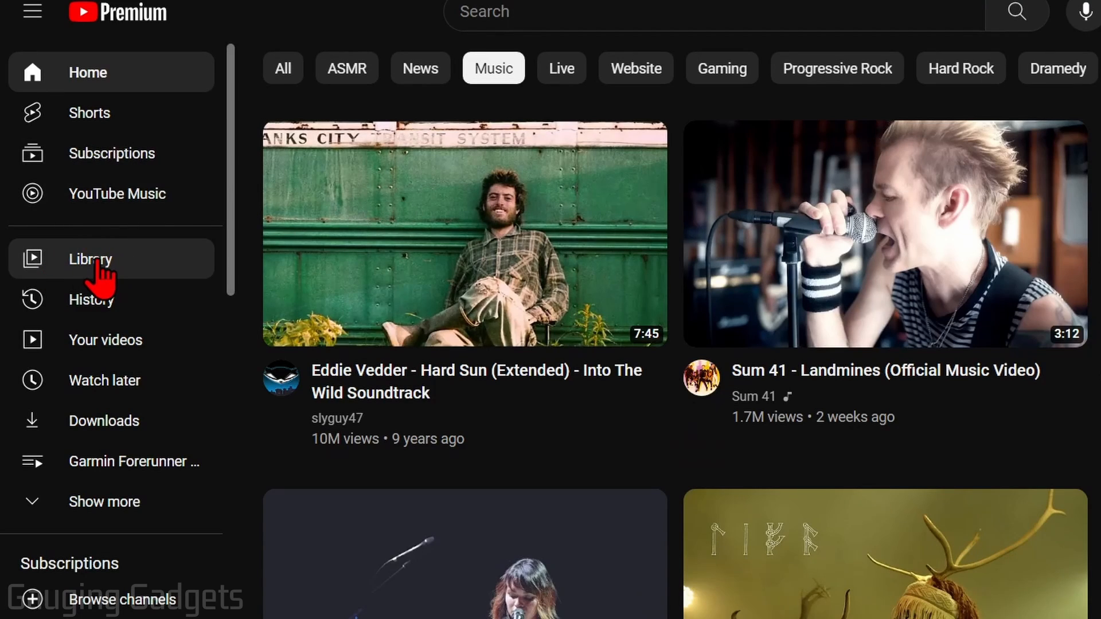
# Go to the Library page from the left sidebar to see watch history
pyautogui.click(90, 258)
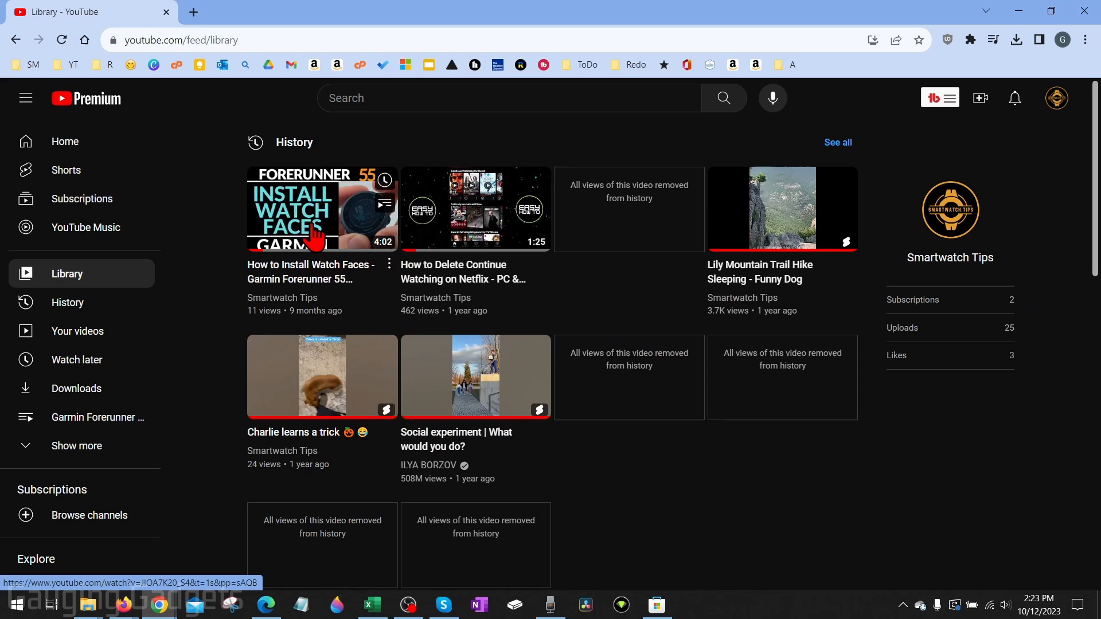
# Scroll the Library page down to the Playlists section listing the channel's playlists
pyautogui.scroll(-3)
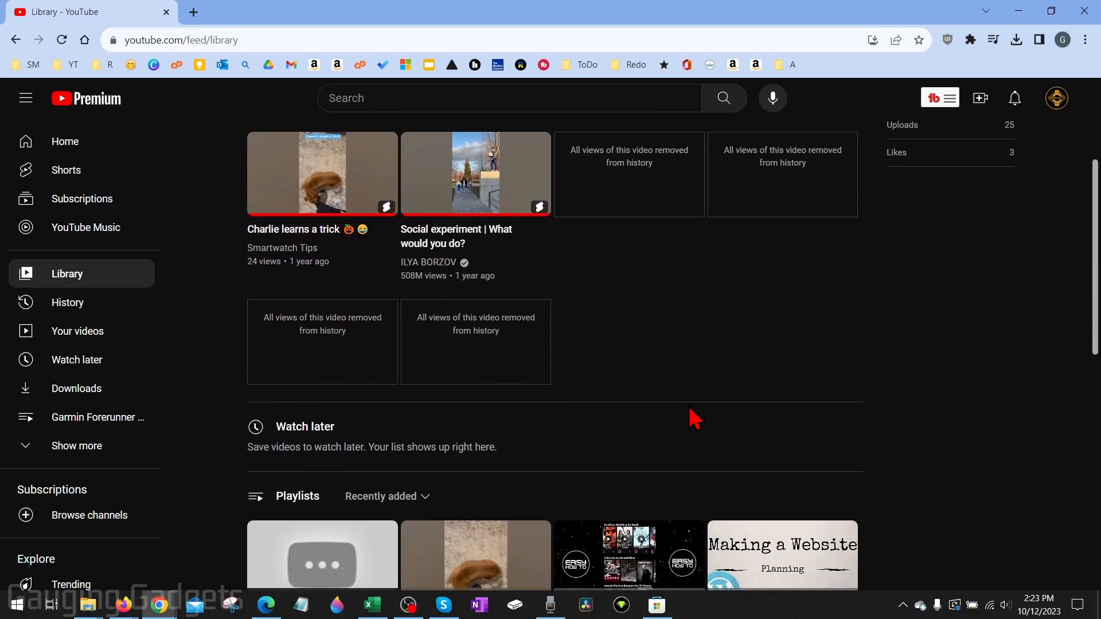
pyautogui.scroll(-3)
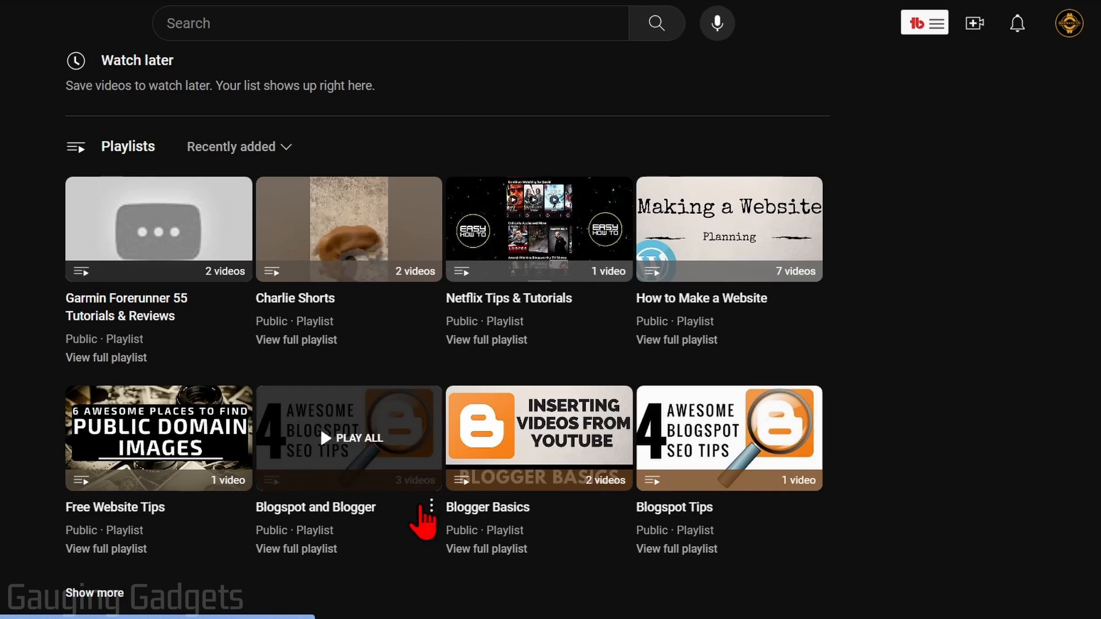
pyautogui.moveTo(93, 593)
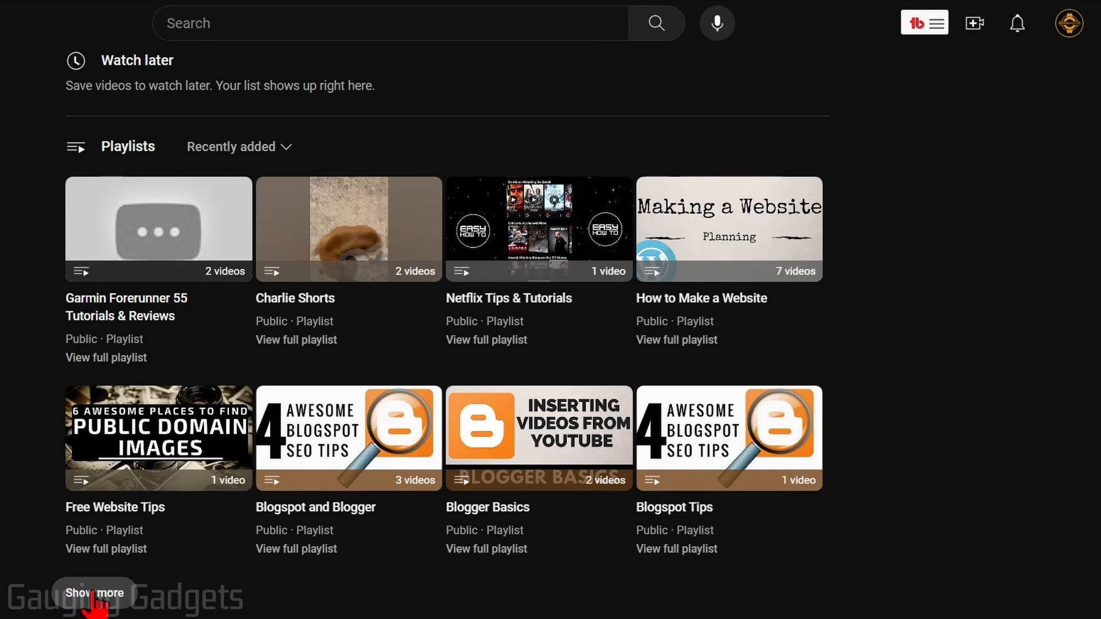
# Delete the Garmin Forerunner 55 Tutorials & Reviews playlist via its three-dot menu
pyautogui.click(94, 593)
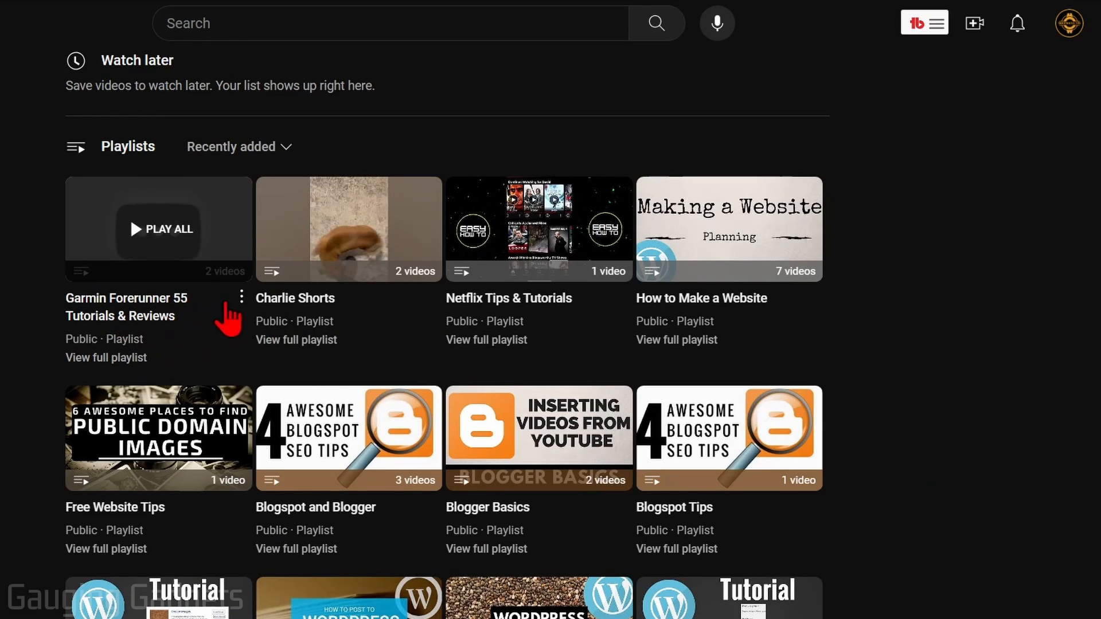
pyautogui.moveTo(242, 317)
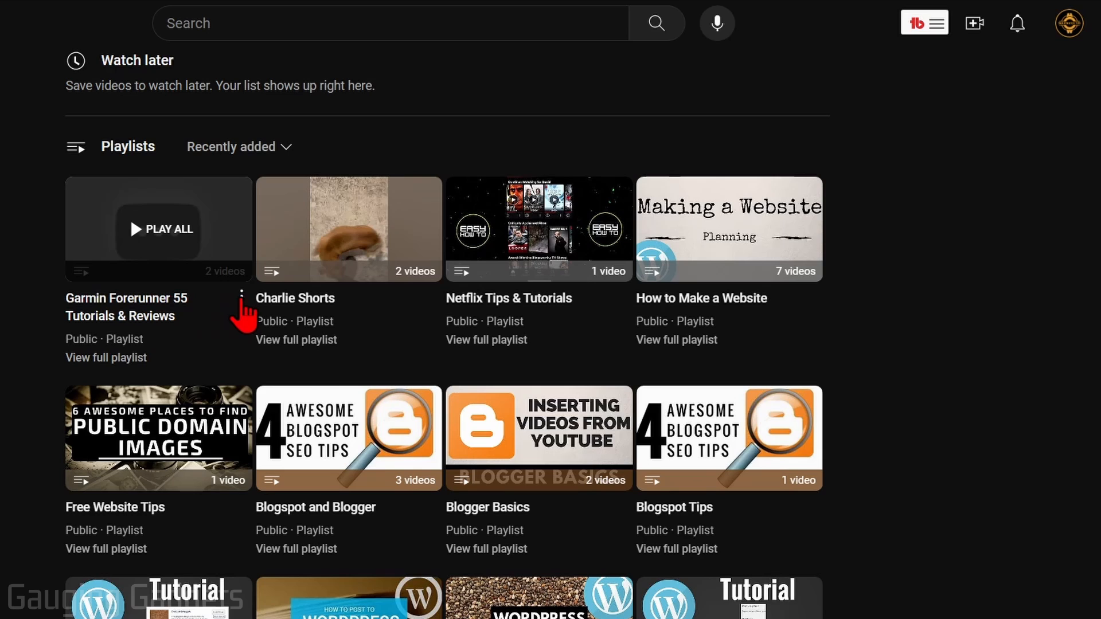
pyautogui.click(241, 299)
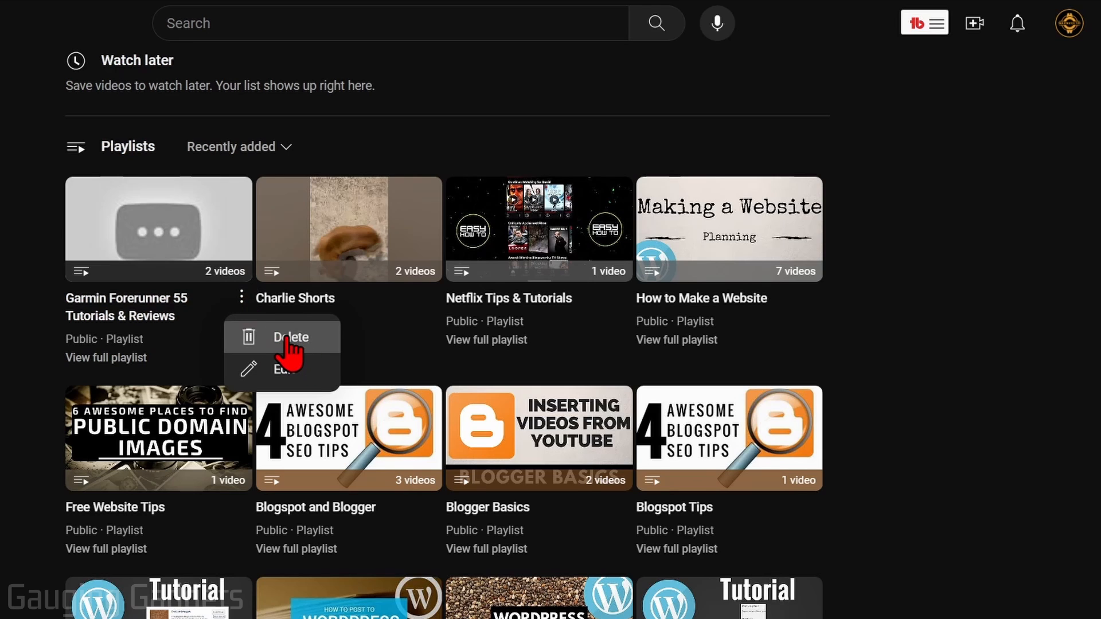
pyautogui.click(289, 337)
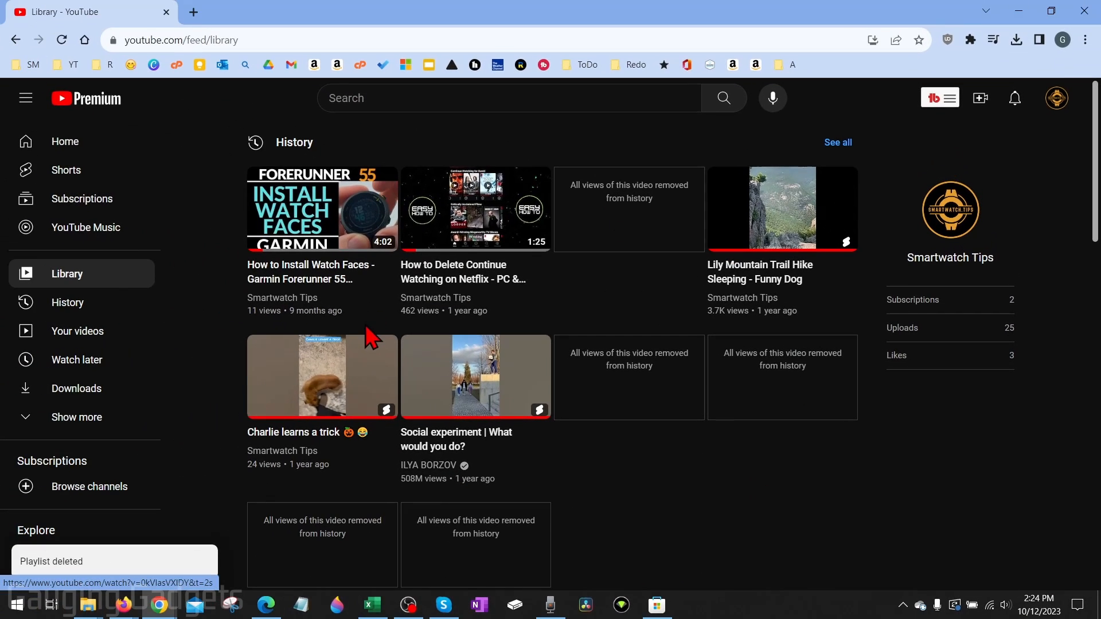